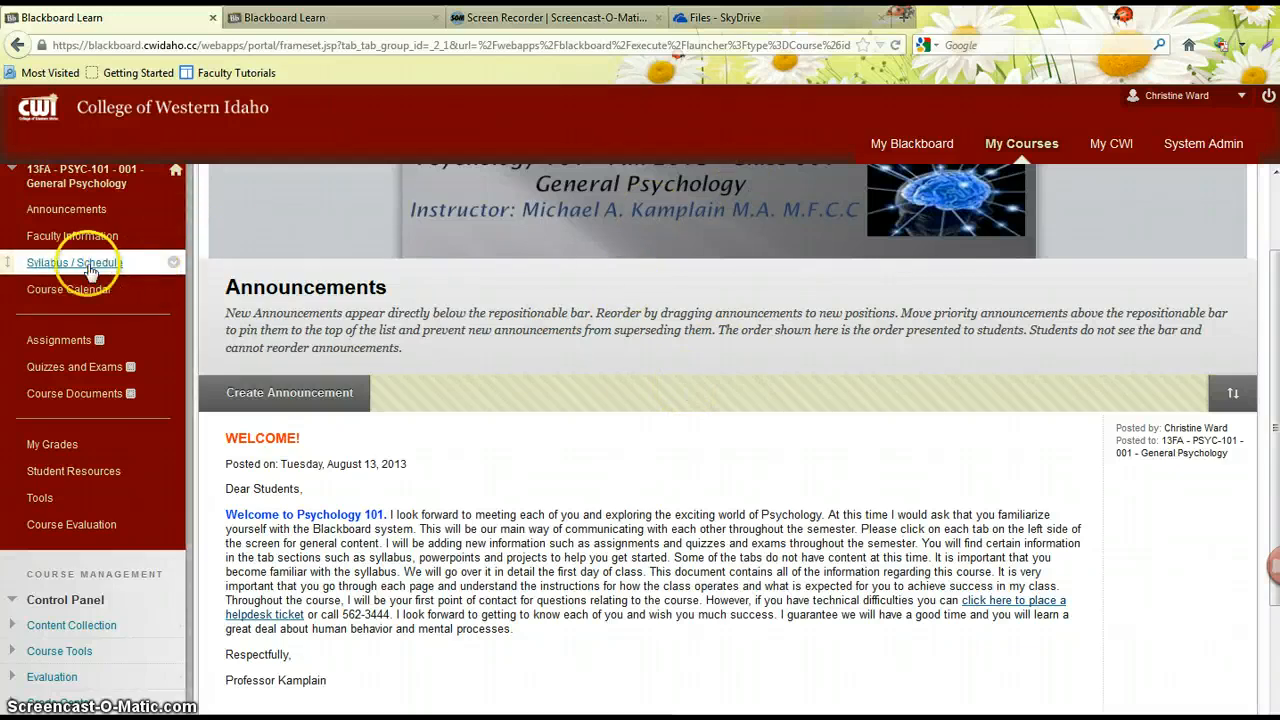
Step: Download CWI.Banner.Template-1.pptx from the course's Syllabus/Schedule page to open in PowerPoint
click(74, 262)
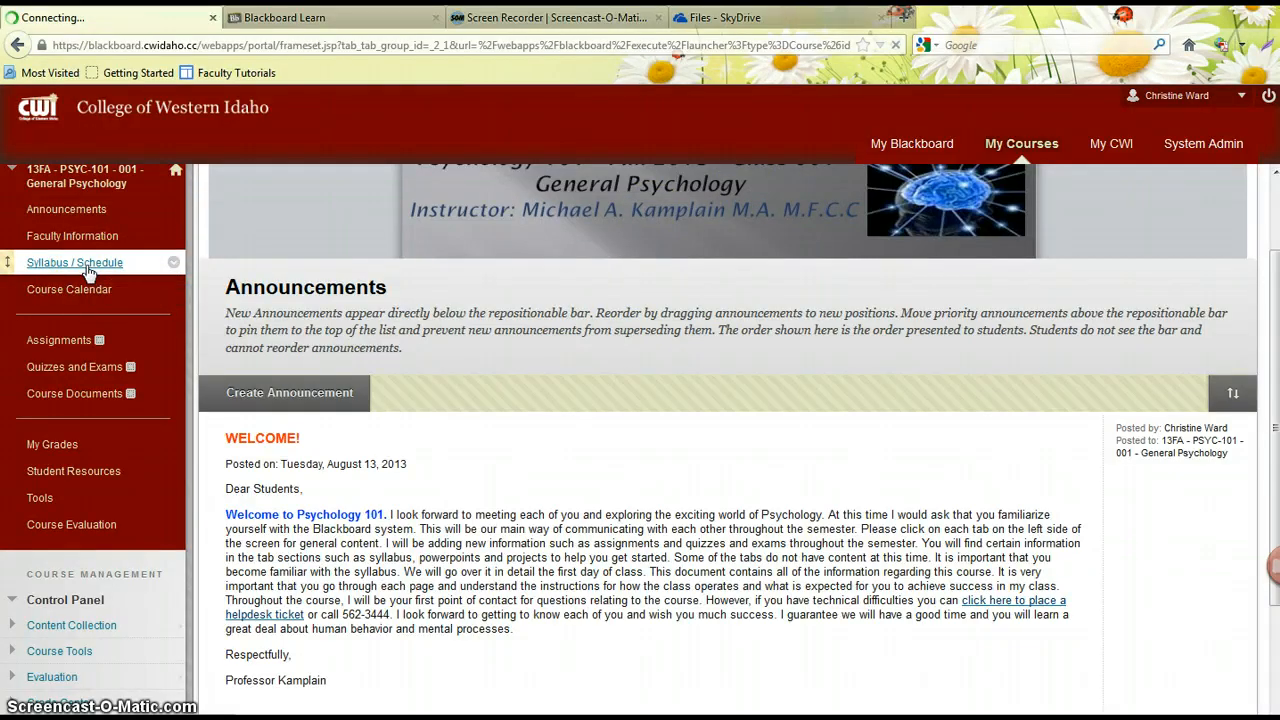
click(74, 262)
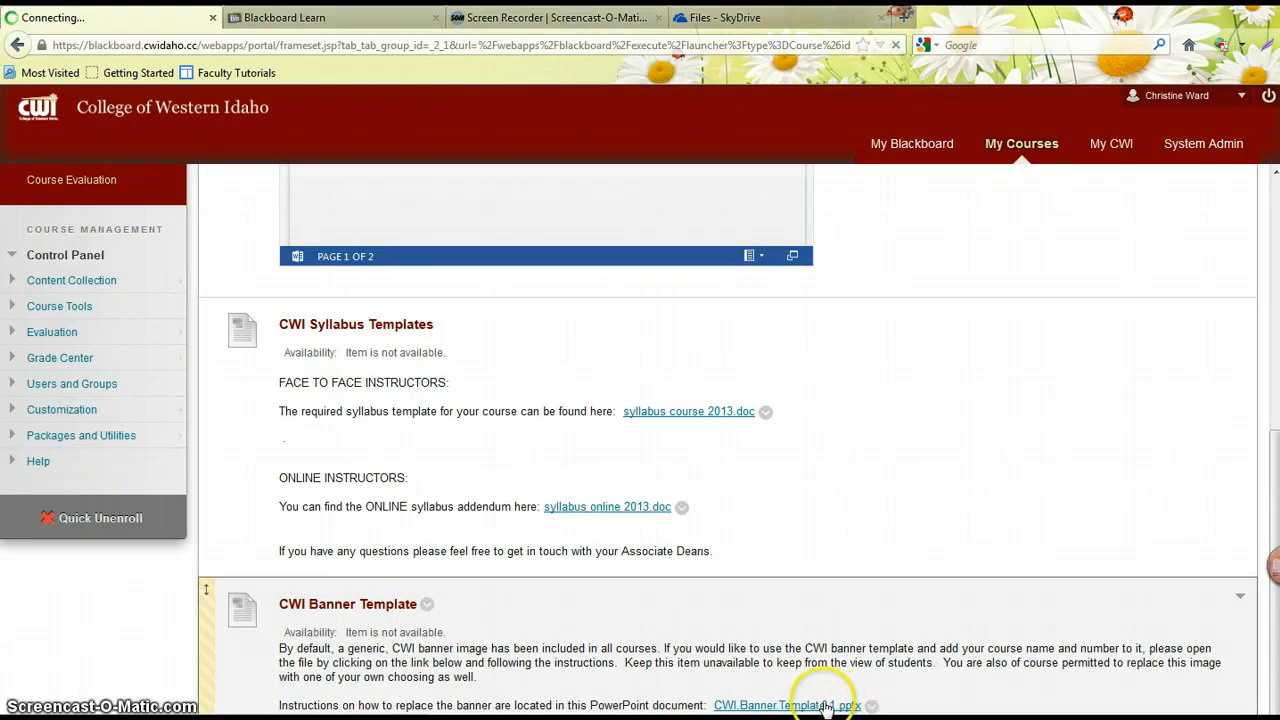
click(786, 704)
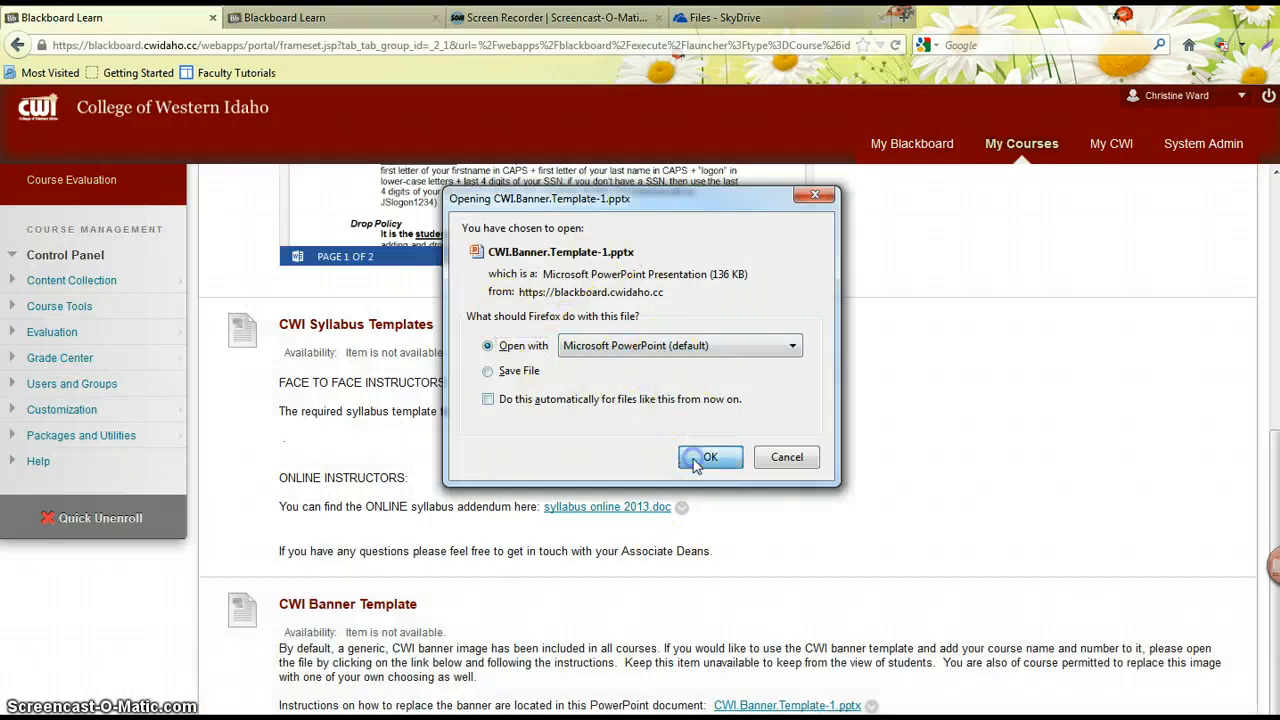
Step: Open the template, dismiss the Camtasia add-in message and maximize the PowerPoint window
click(710, 456)
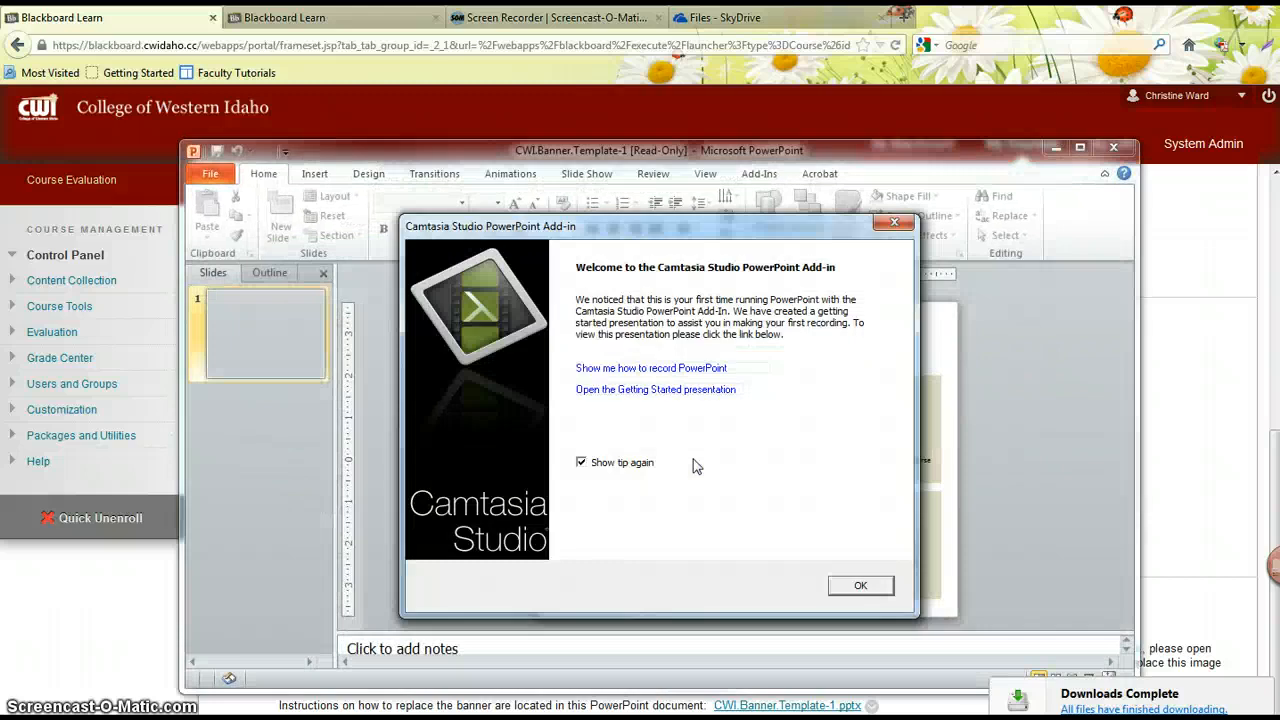
click(860, 584)
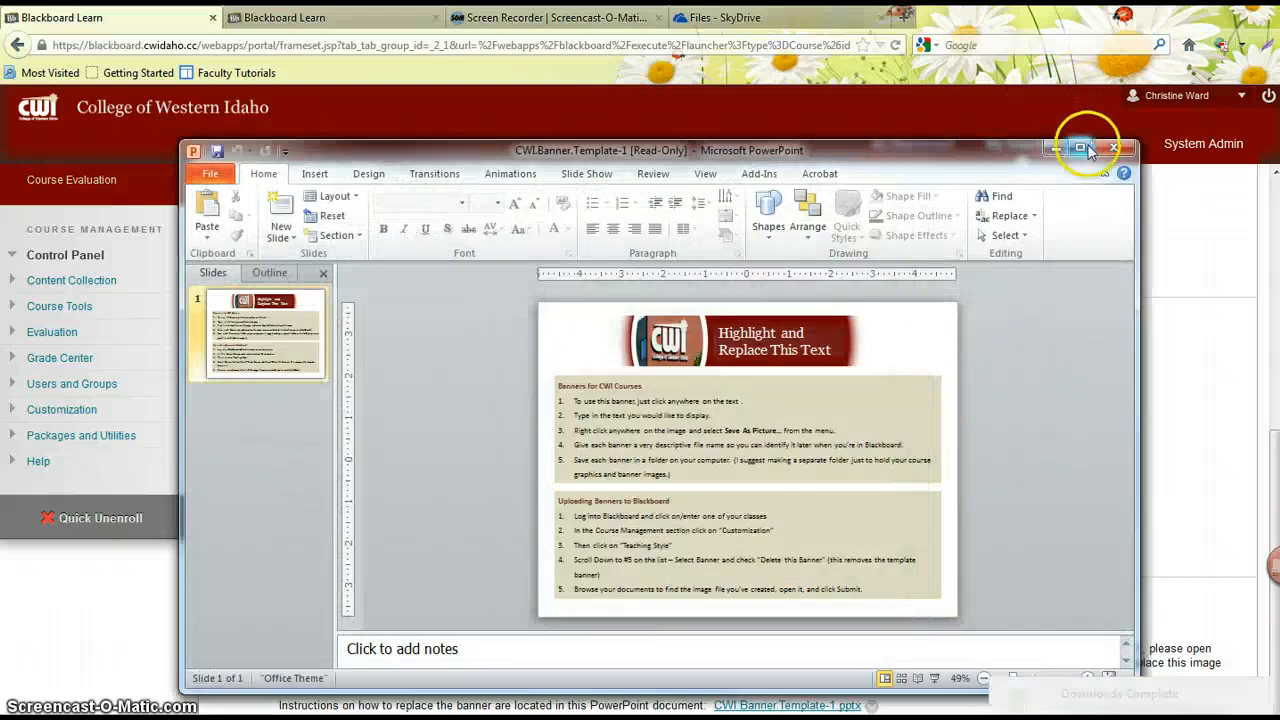
click(1080, 148)
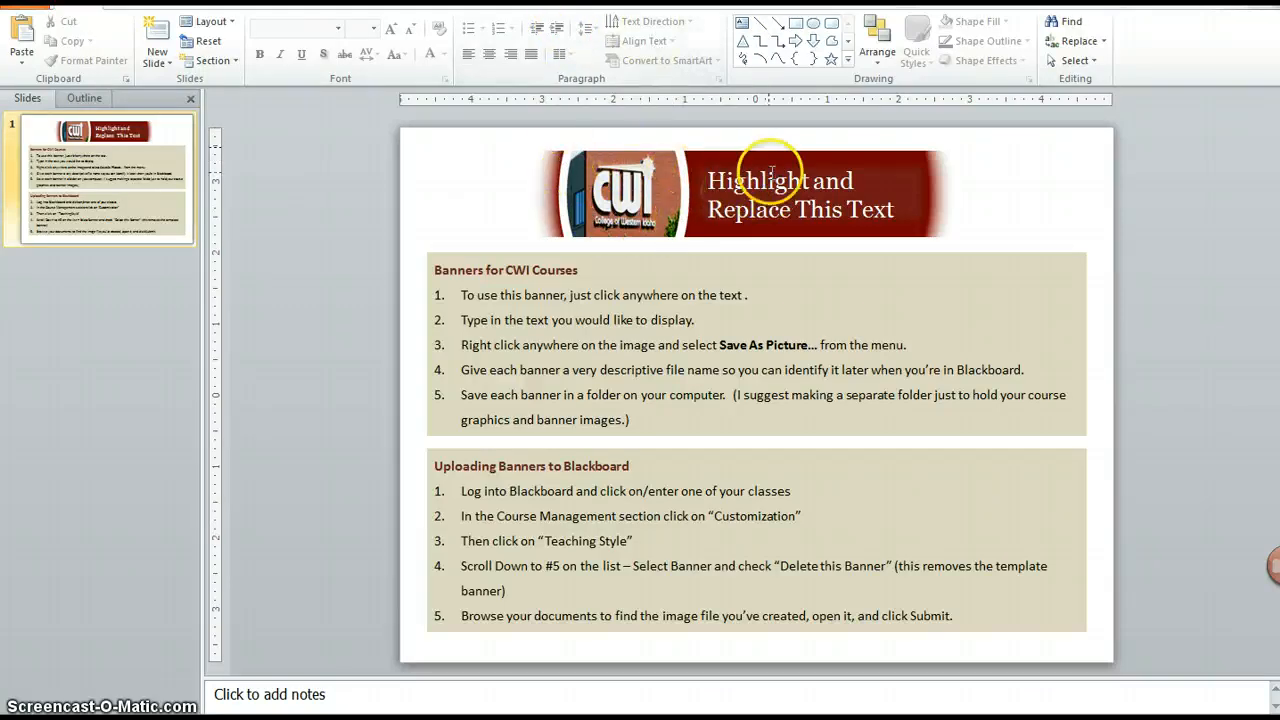
Step: Replace the banner placeholder text with 'CISA101 – Computer Skills Development'
click(780, 180)
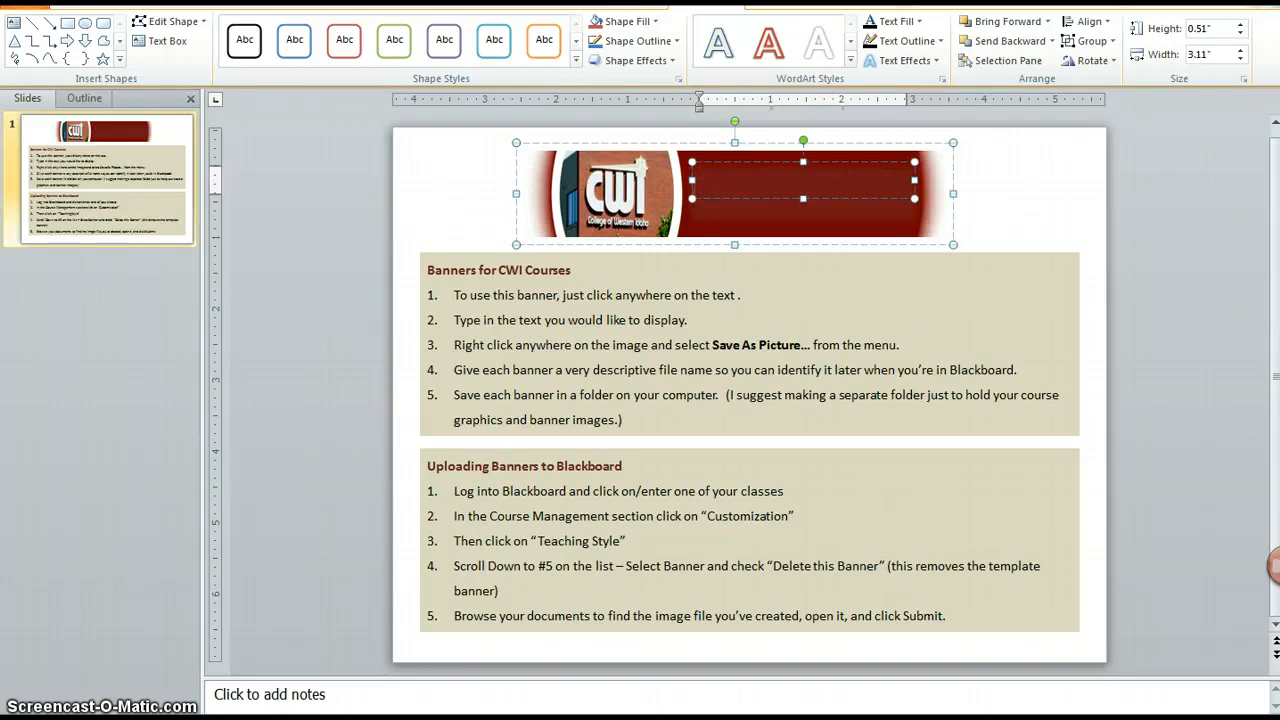
text(CISA)
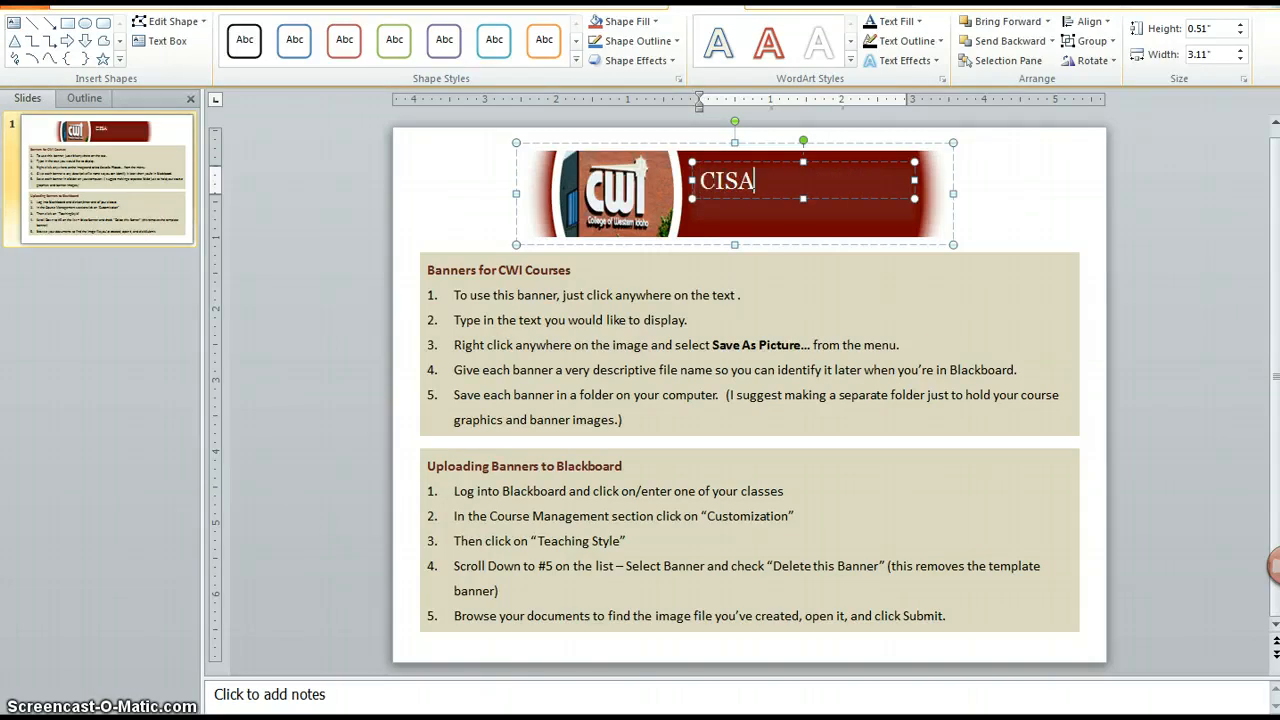
text(101 - Computer Ki)
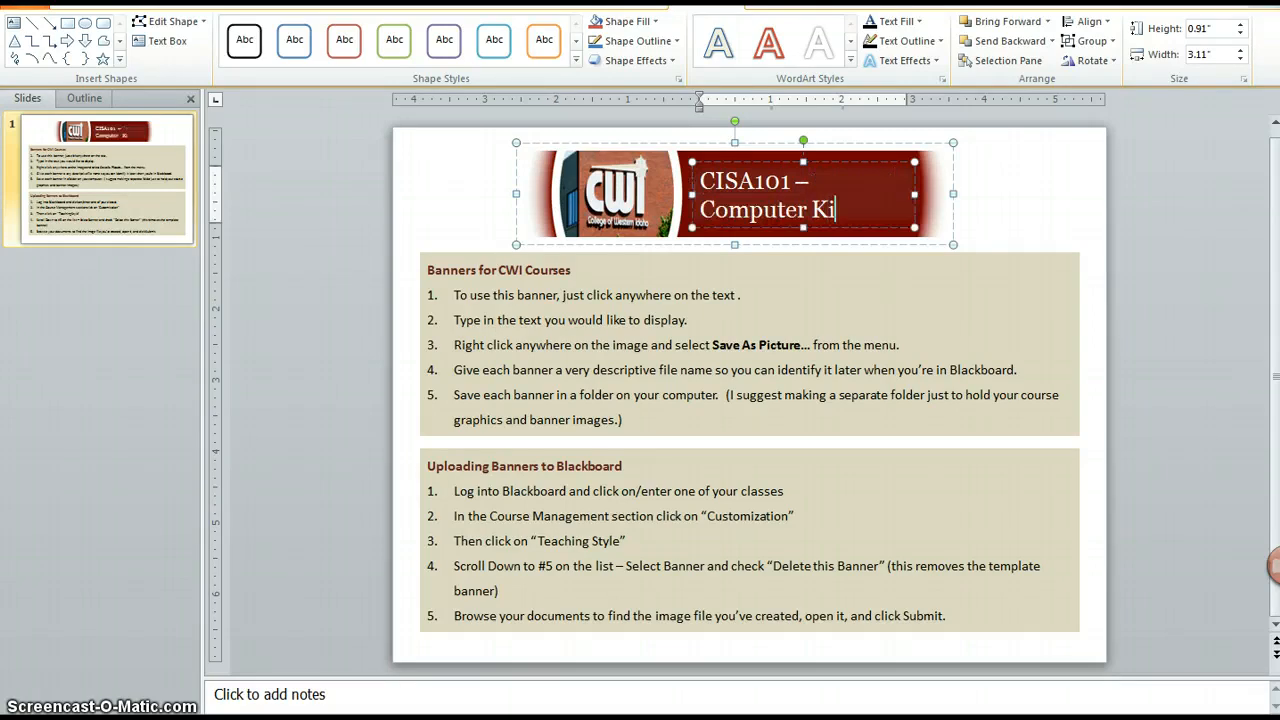
text(Skills Development)
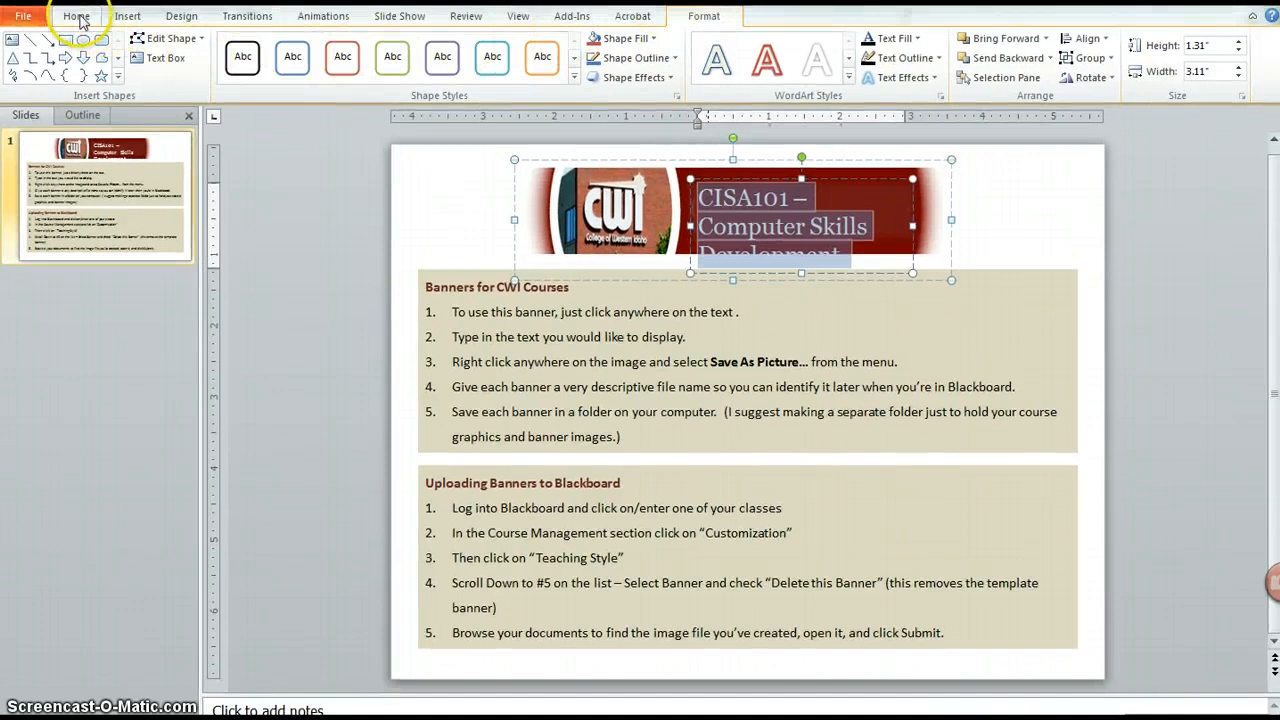
Step: Shrink the banner text and add 'FALL 2013' and an 'Instructor: Christine Ward' line after Development
click(76, 16)
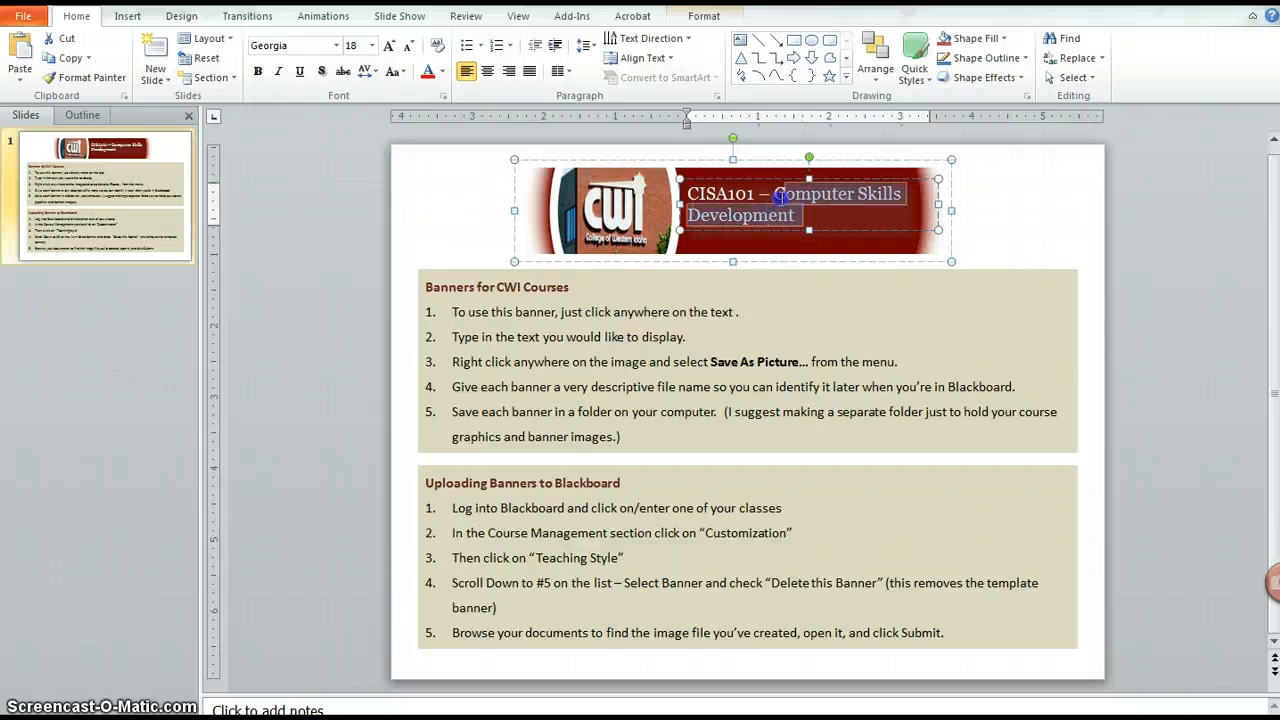
click(800, 216)
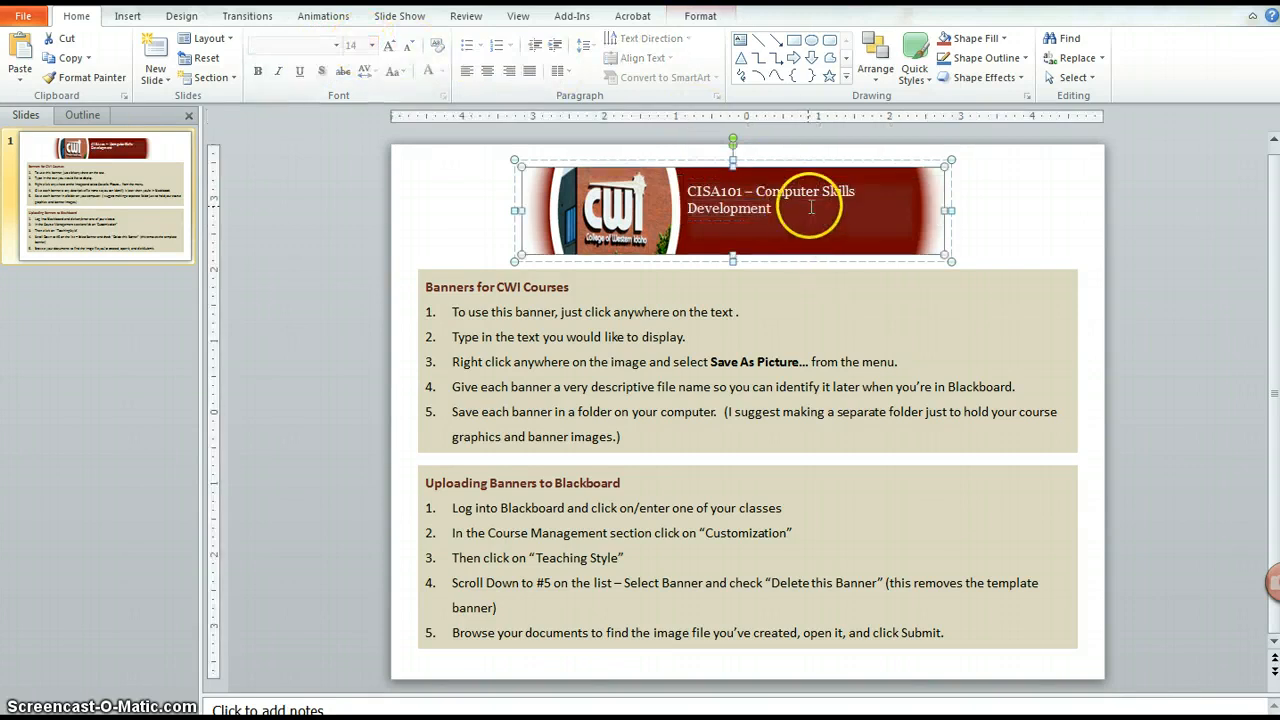
click(810, 204)
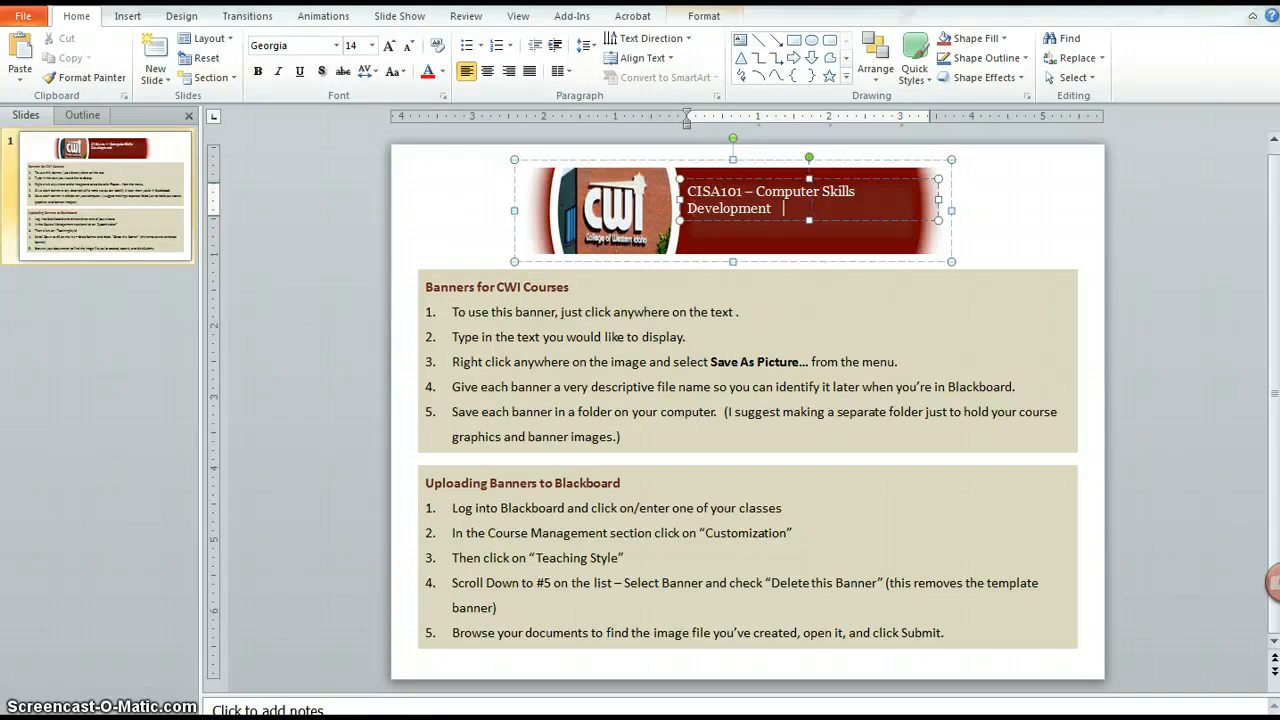
text(F)
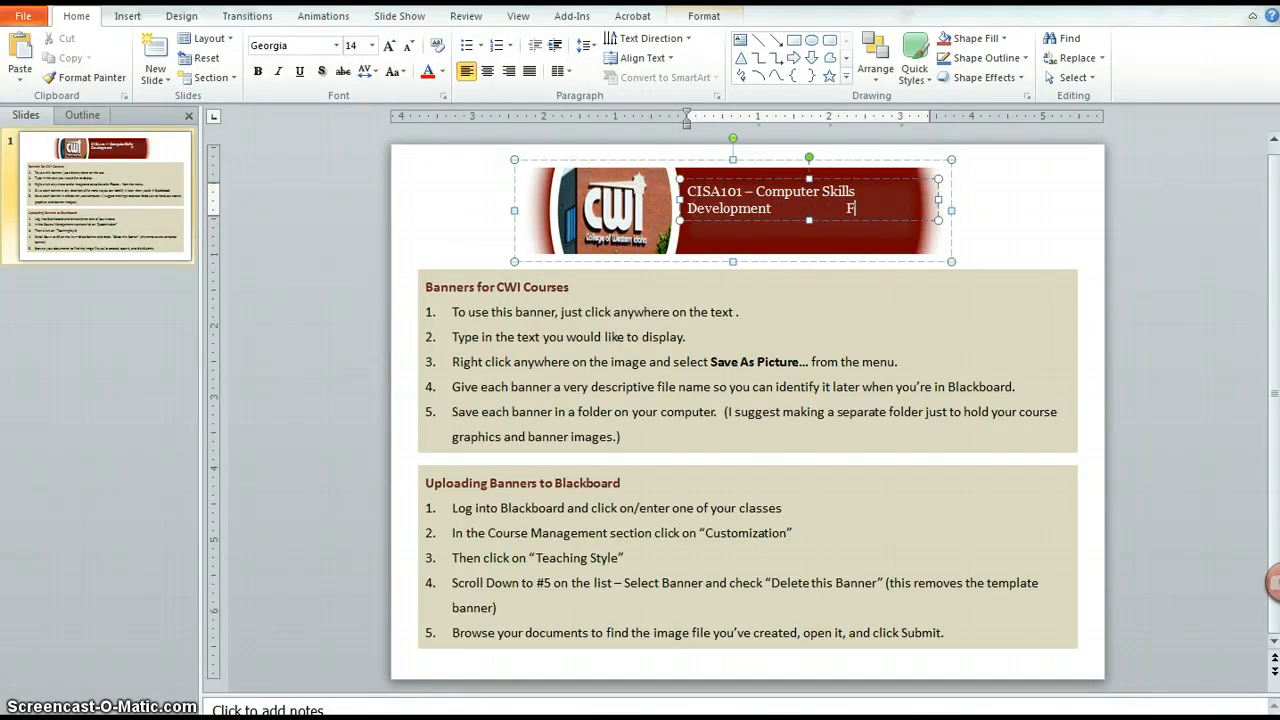
text(ALL 20)
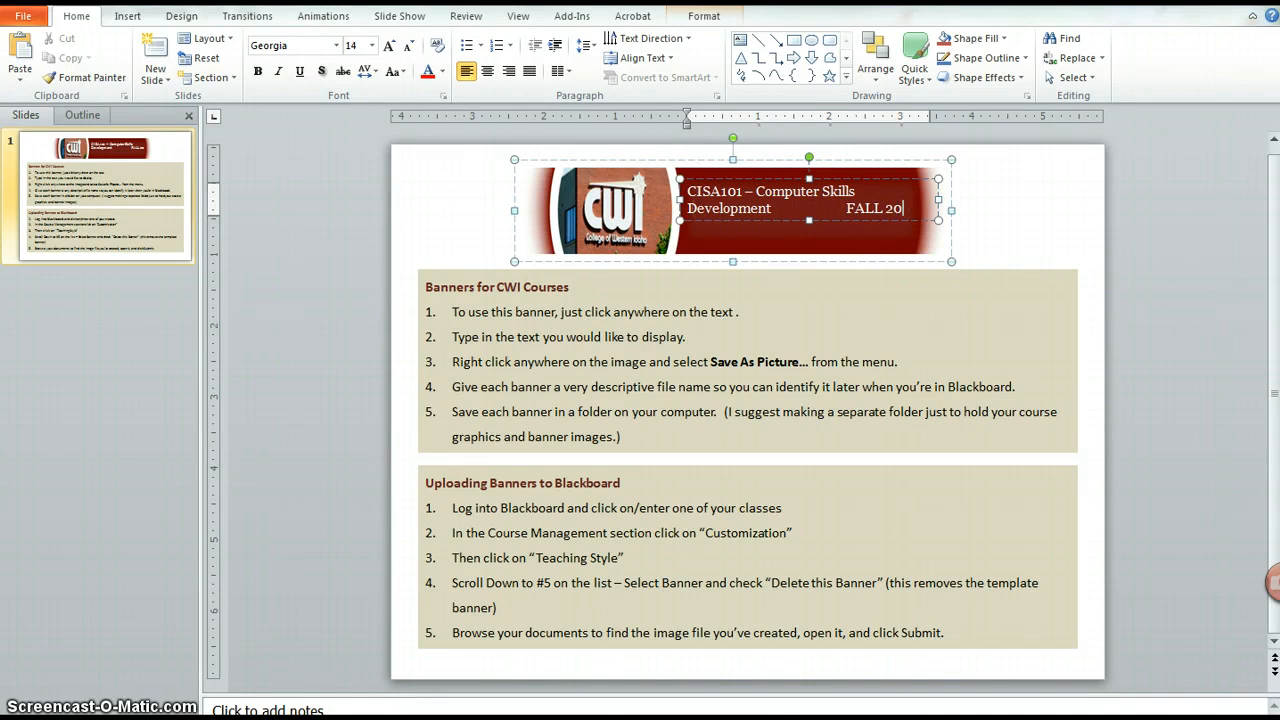
text(13)
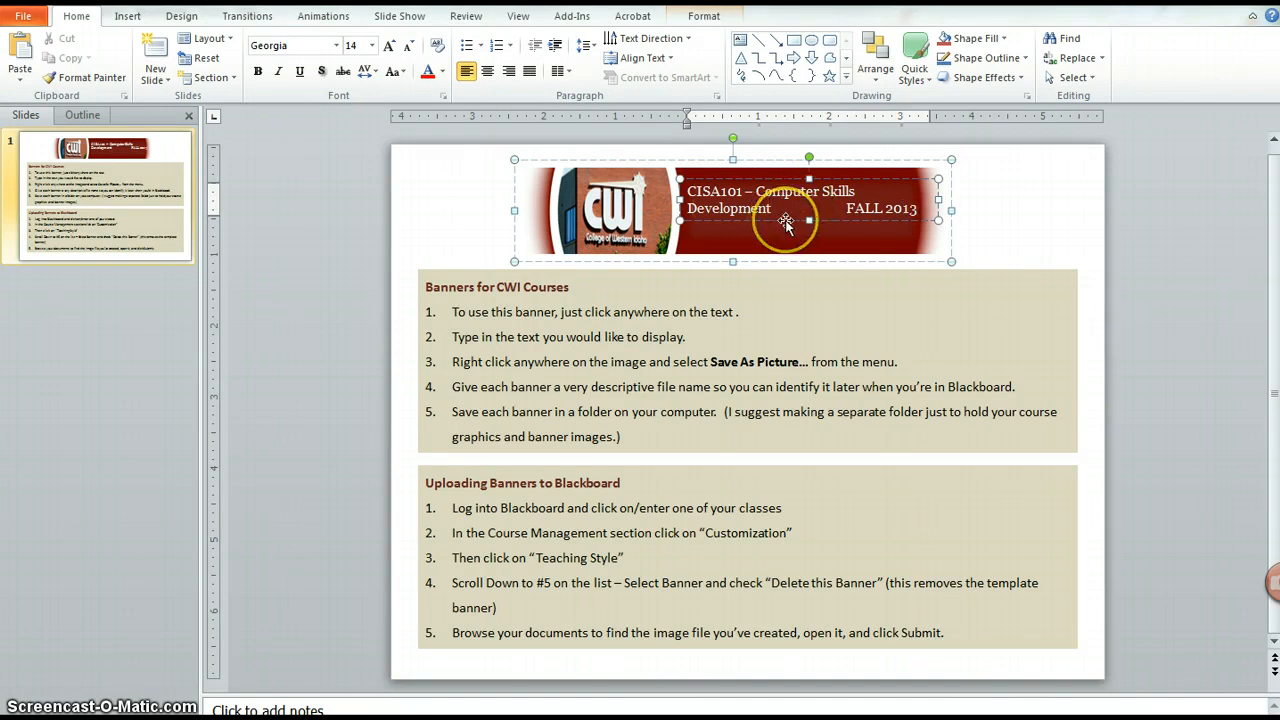
text(Instructor: Christine Ward)
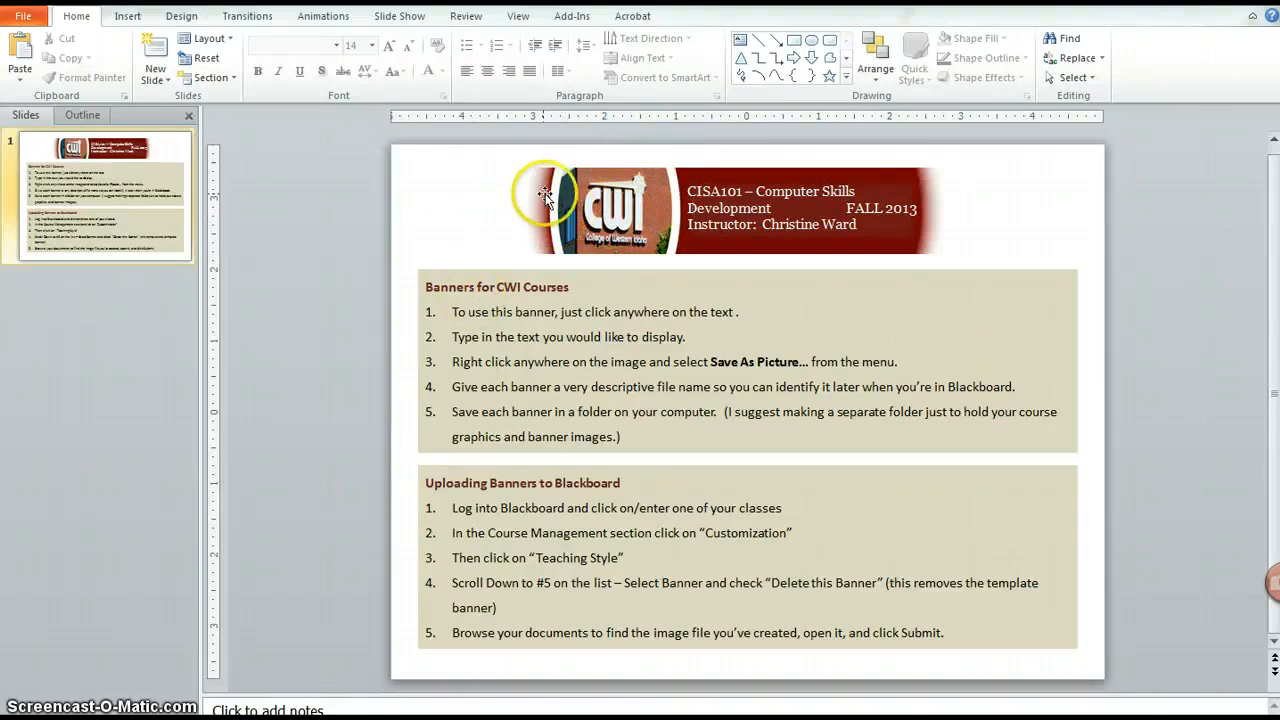
Step: Select the whole banner picture and start Save as Picture for it
click(550, 196)
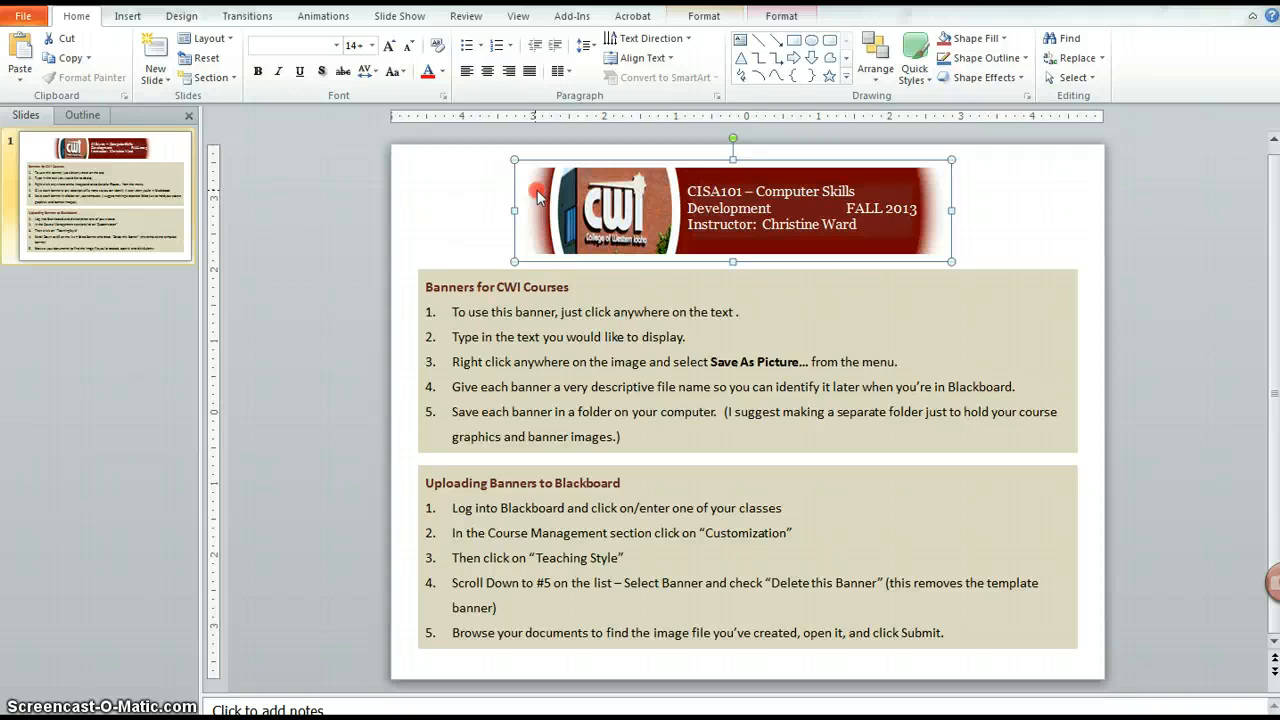
right_click(538, 198)
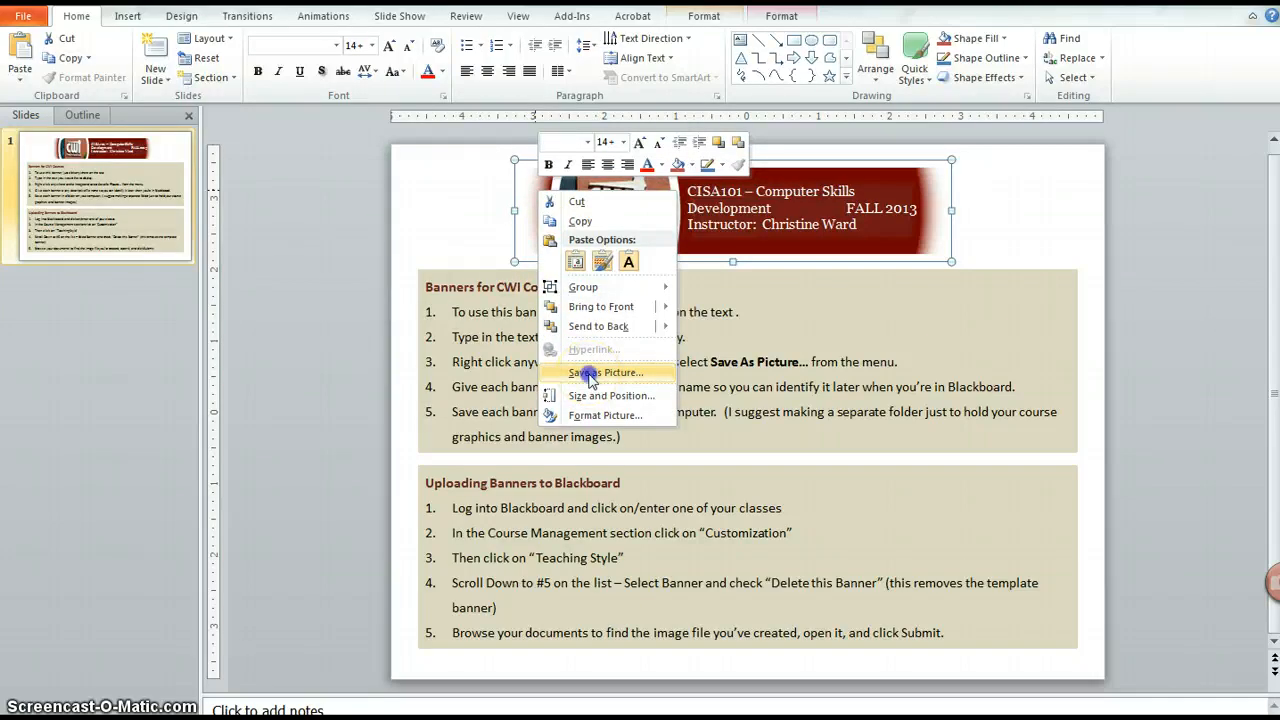
click(608, 372)
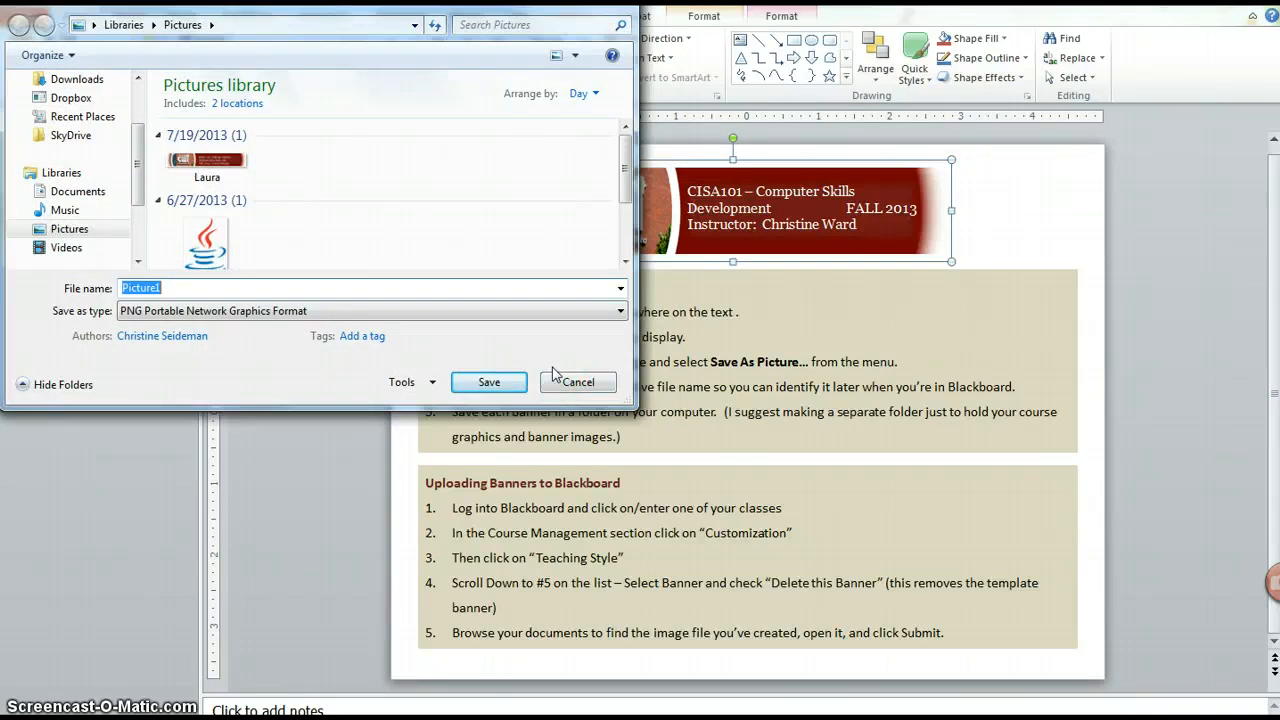
Step: Save the banner to the Desktop as the JPEG image 'TutorialTempateBanner'
text(T)
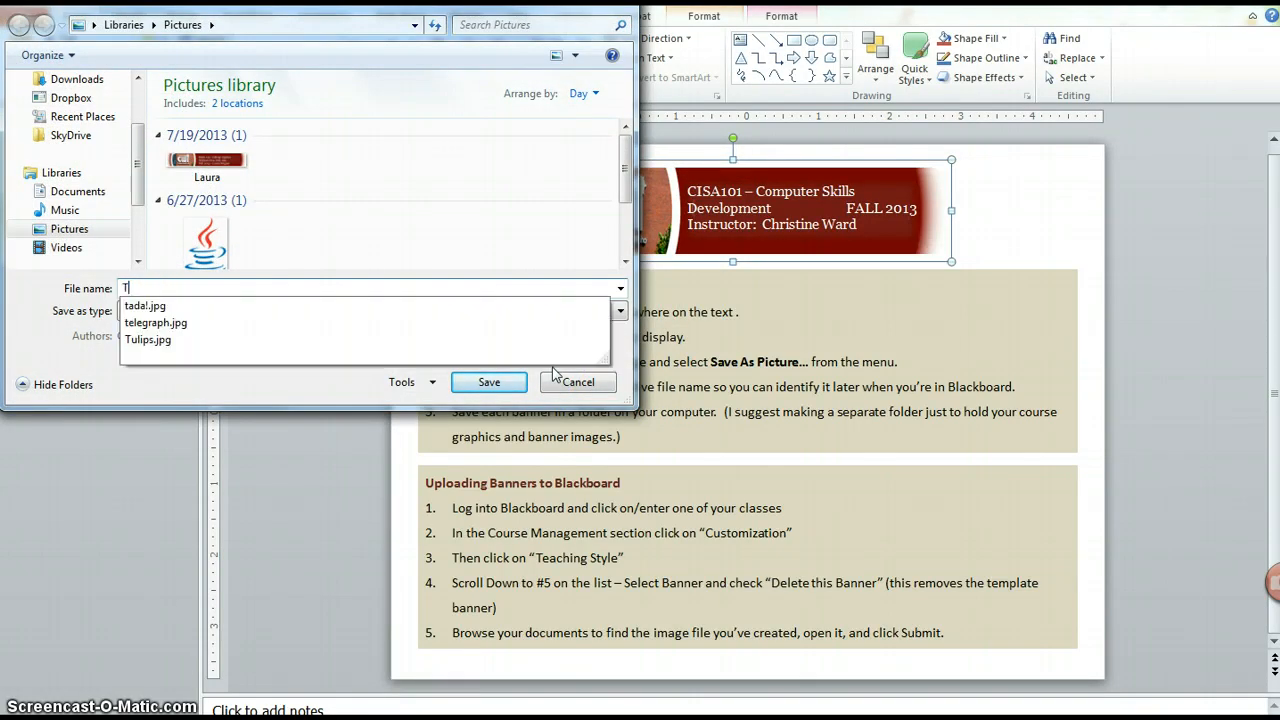
text(utorialTempate)
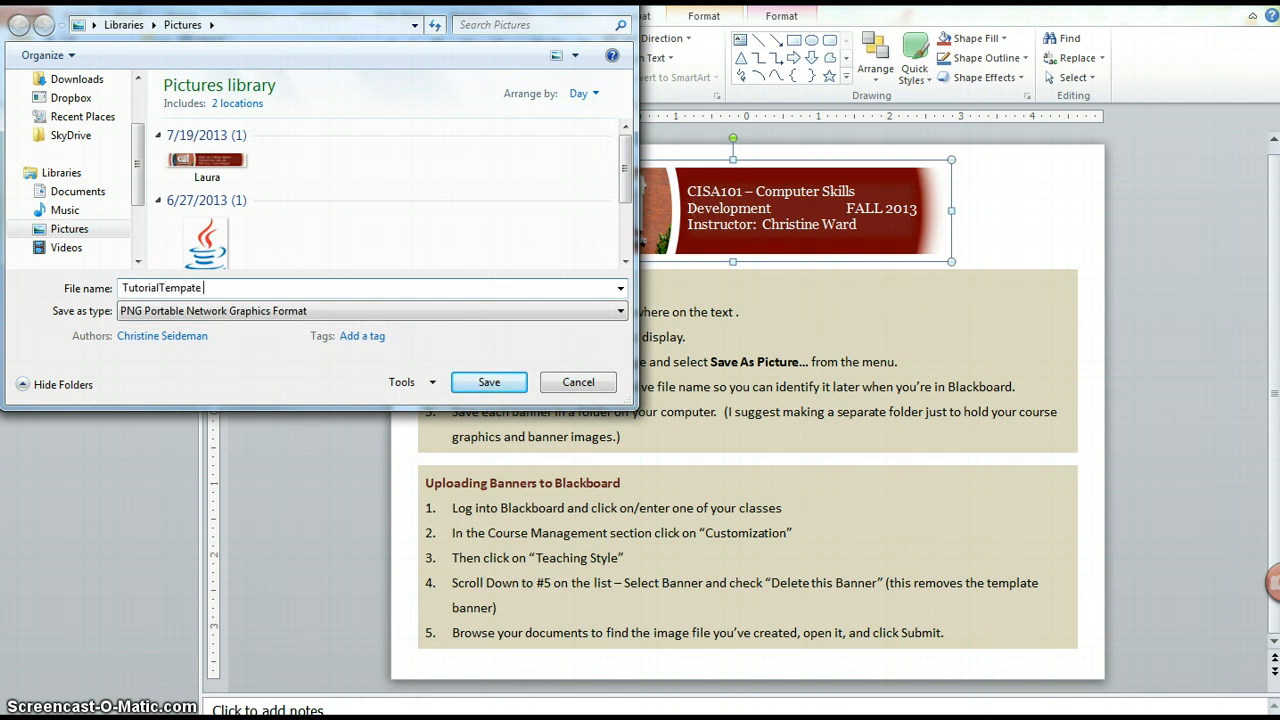
text(Banner)
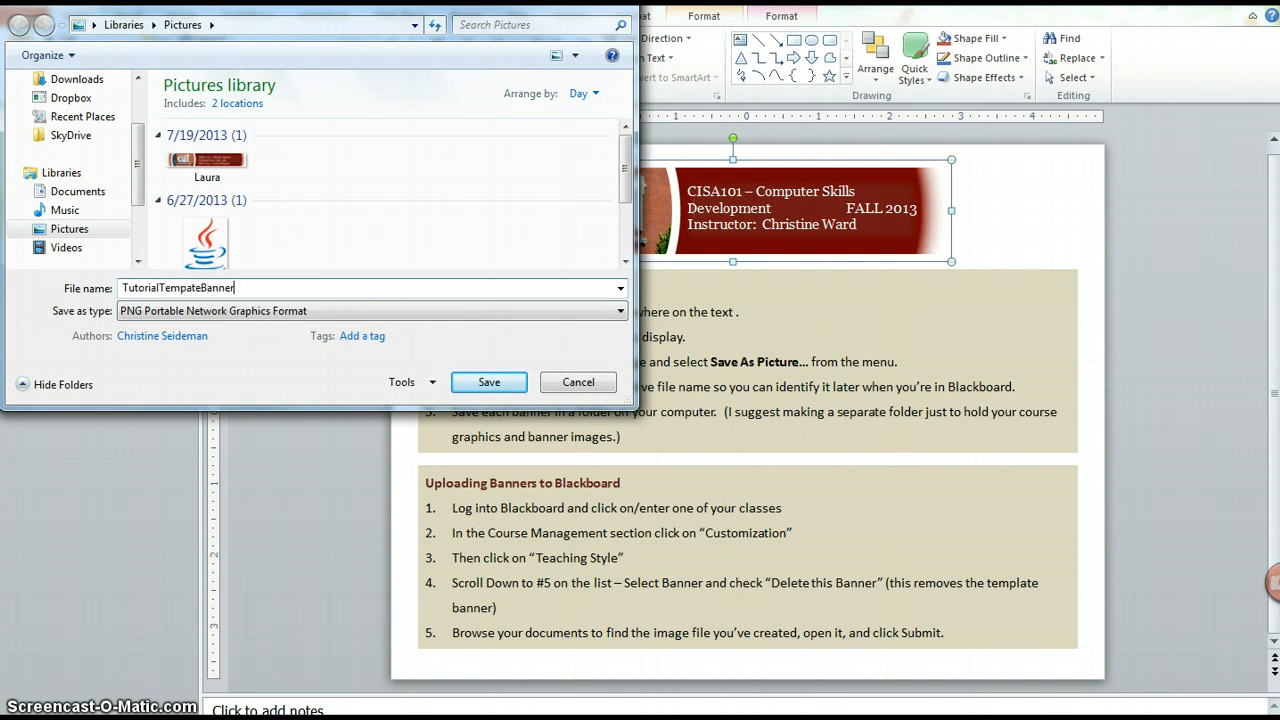
click(614, 312)
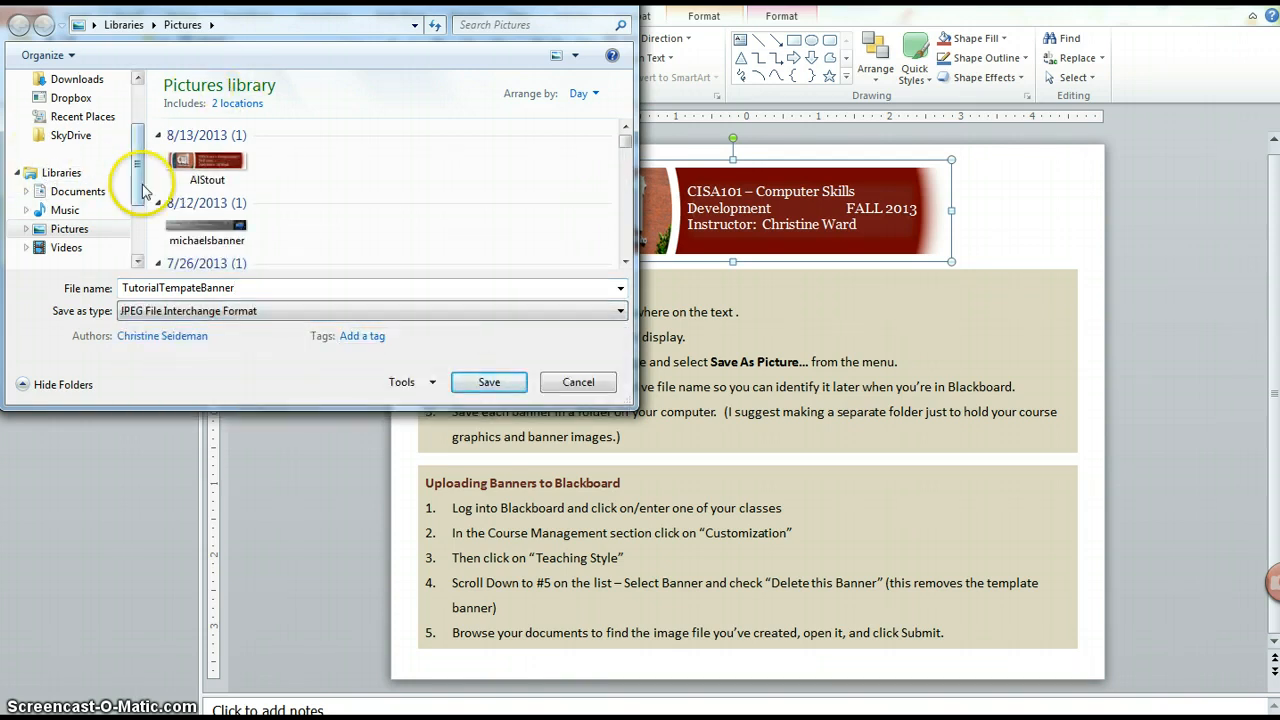
click(68, 144)
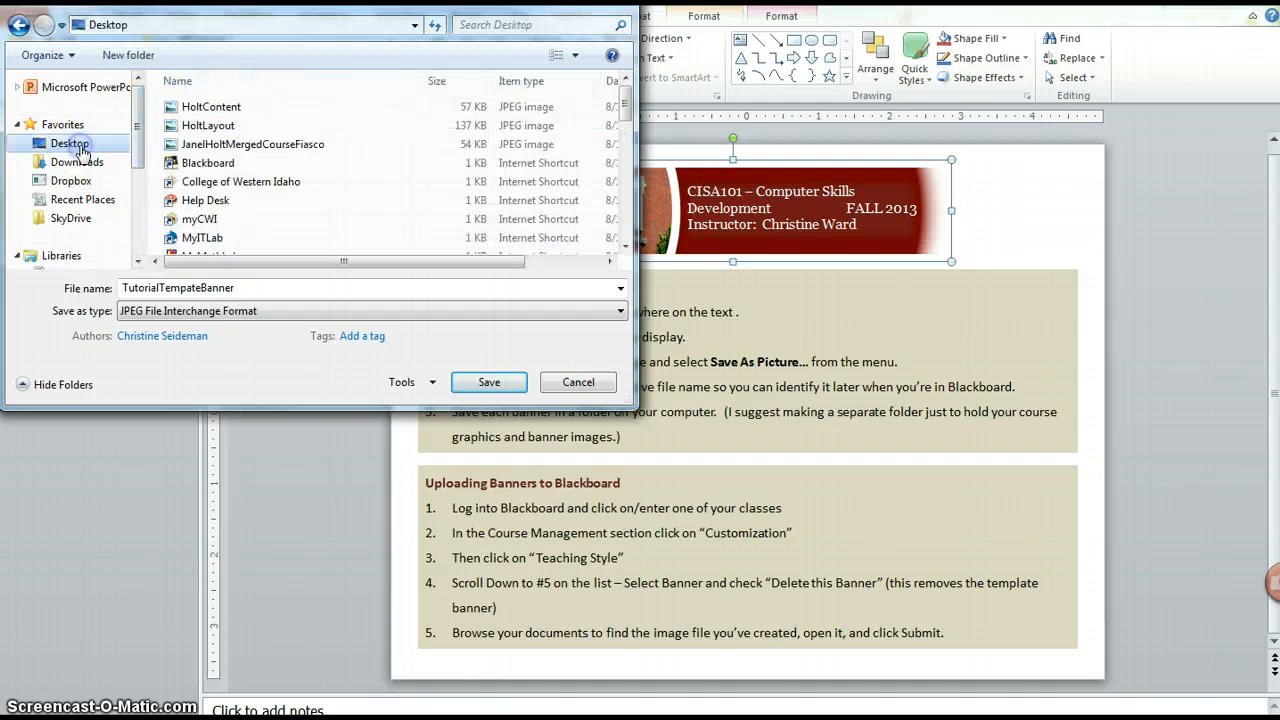
click(488, 382)
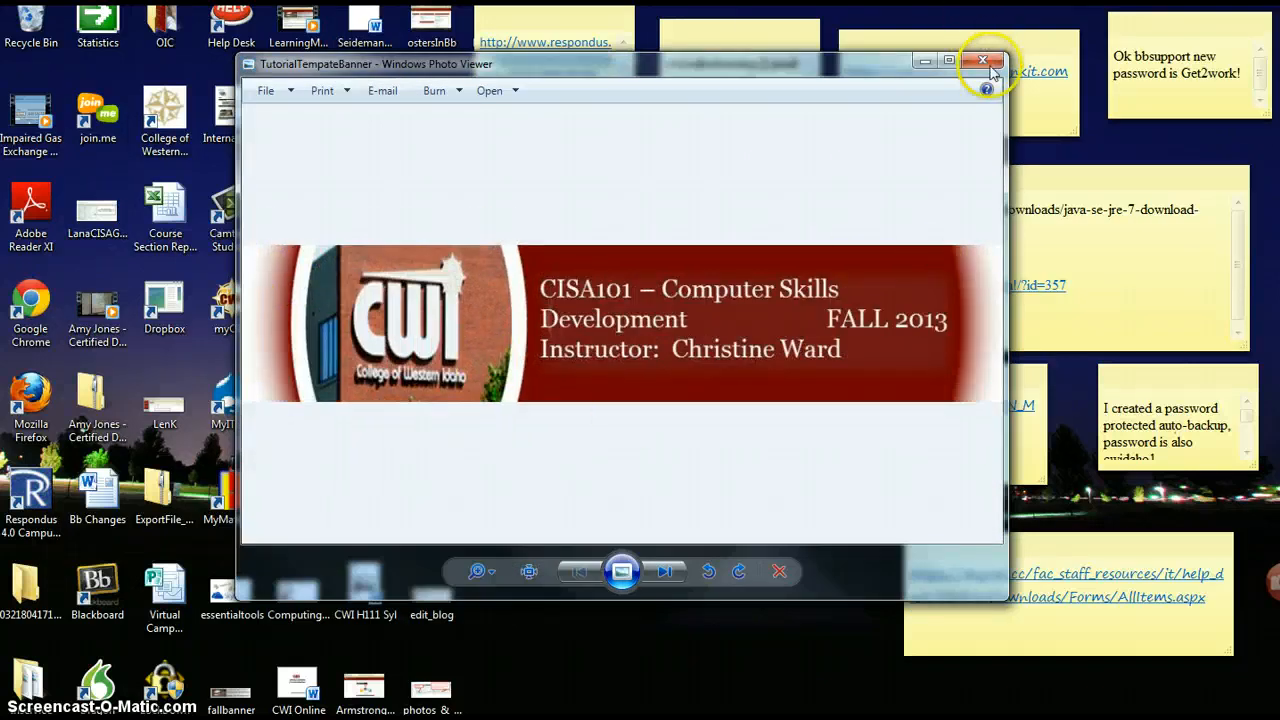
Step: Close the Windows Photo Viewer preview of the saved banner
click(984, 60)
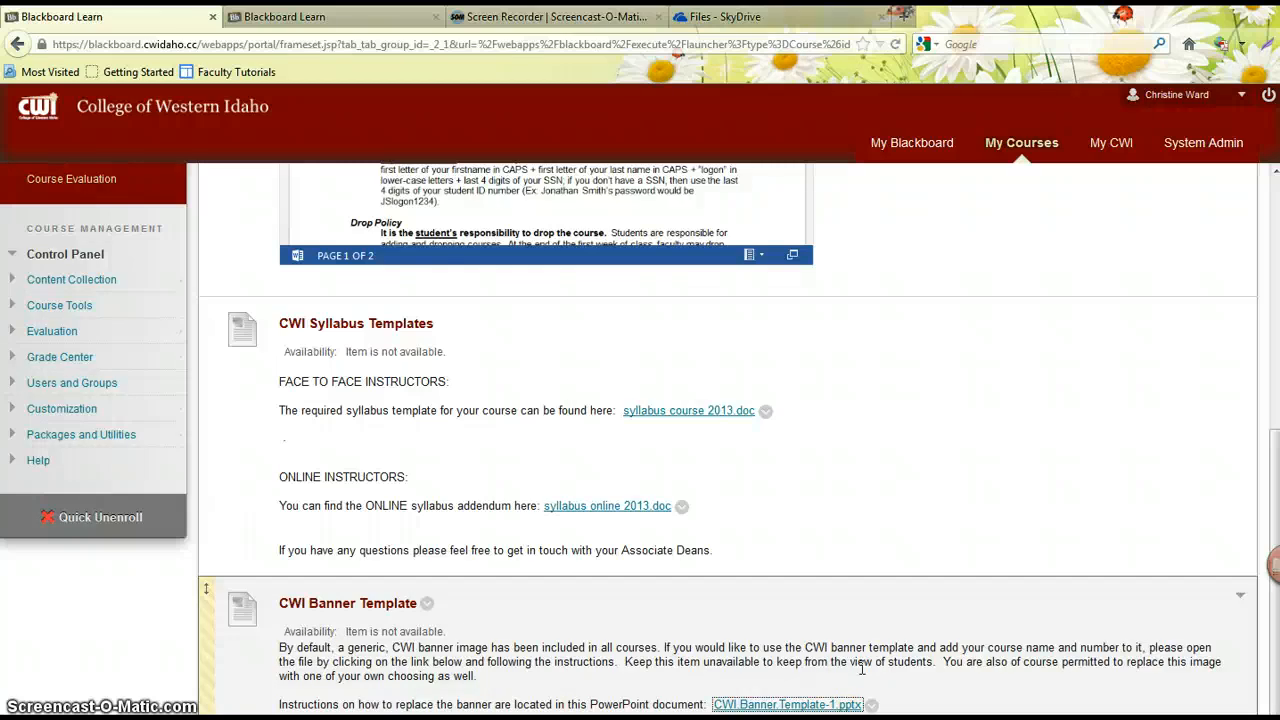
Step: Go to the Faculty Tutorials site and scroll to the Online Banner Creator and Banner to Bb videos
click(1268, 96)
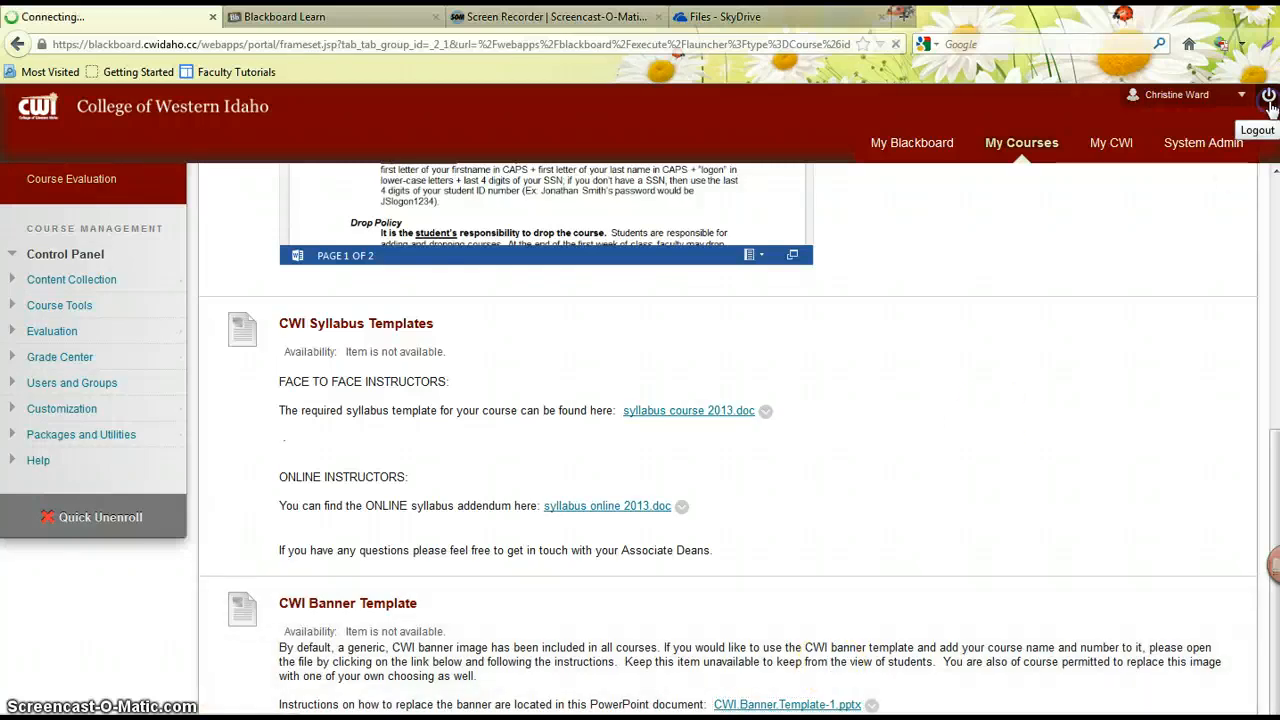
click(1256, 130)
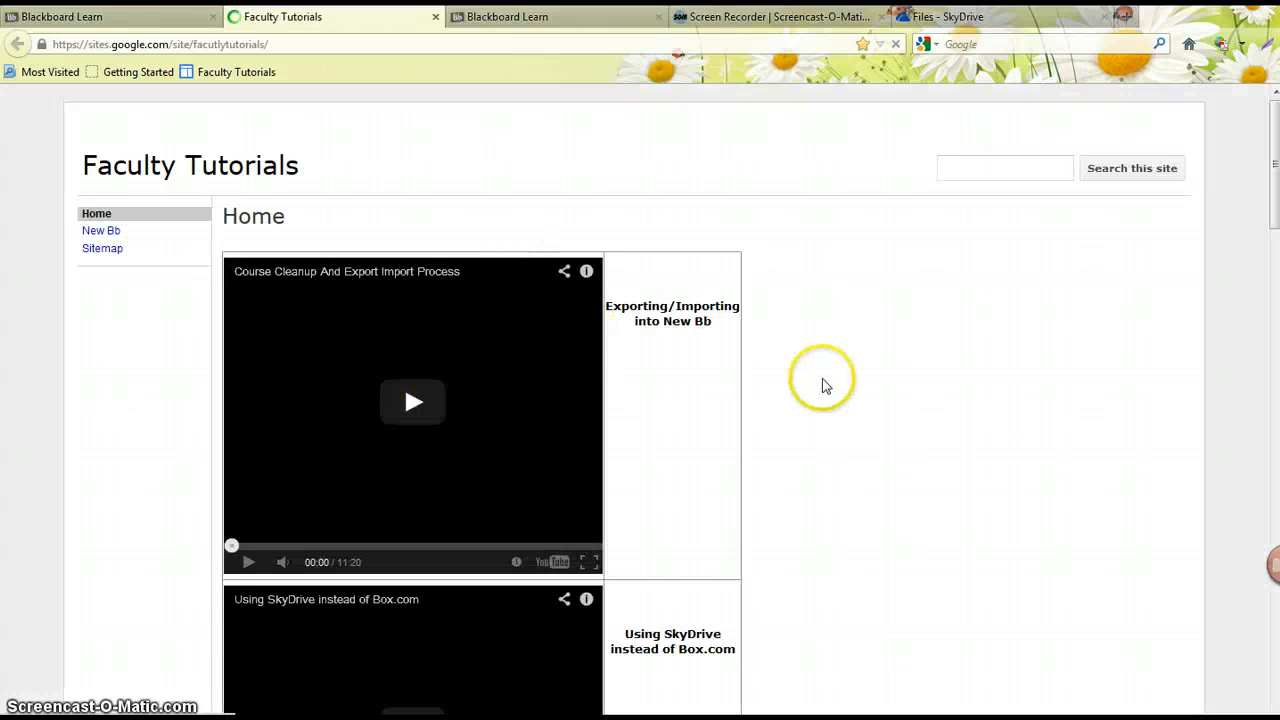
scroll(down, 3)
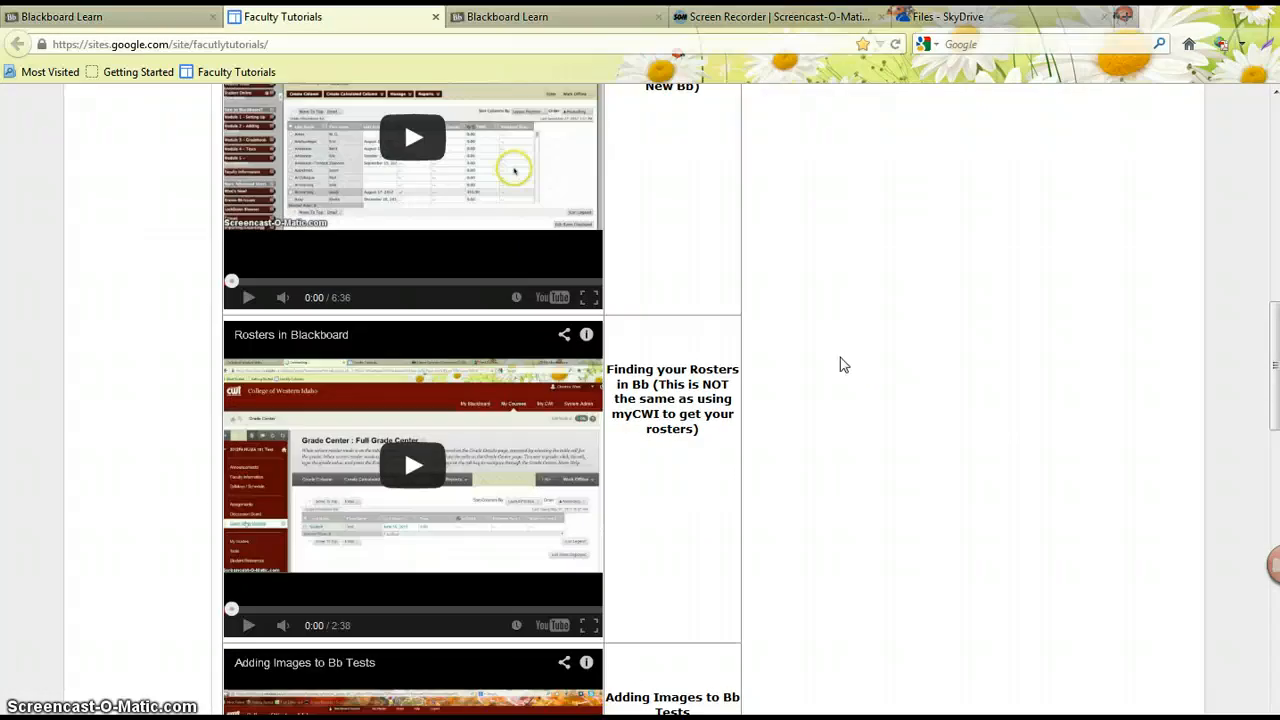
scroll(down, 3)
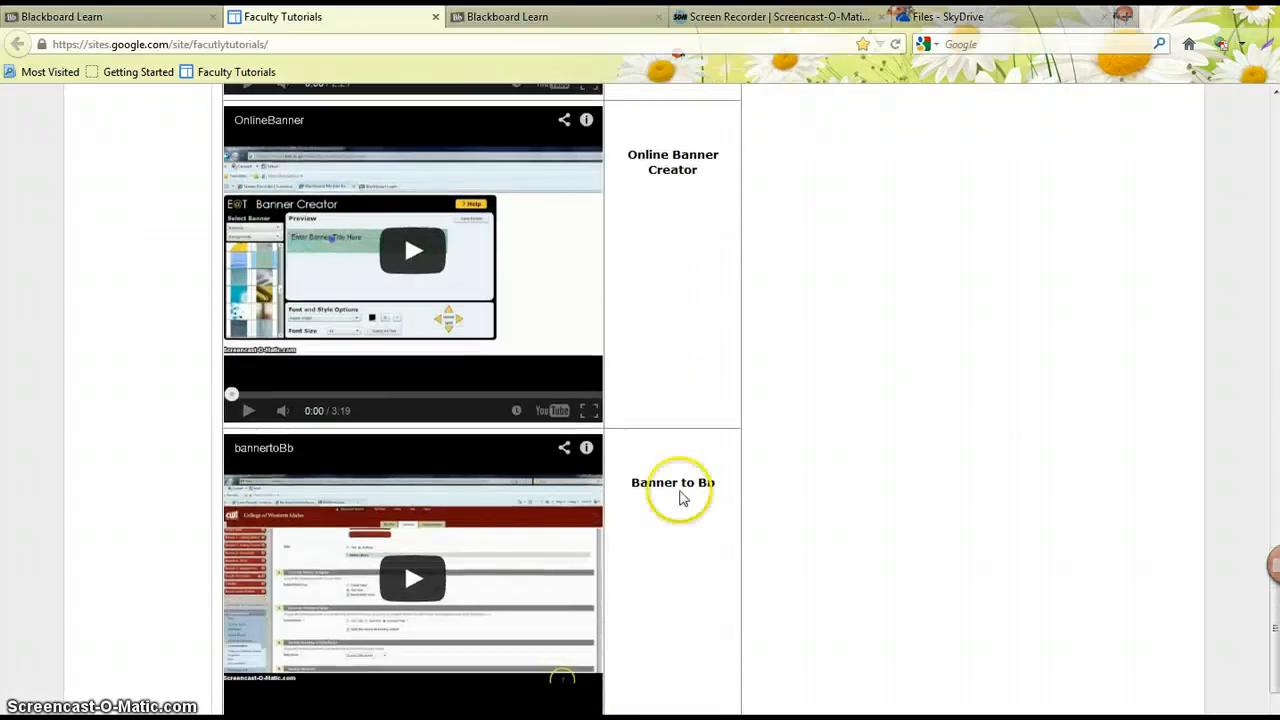